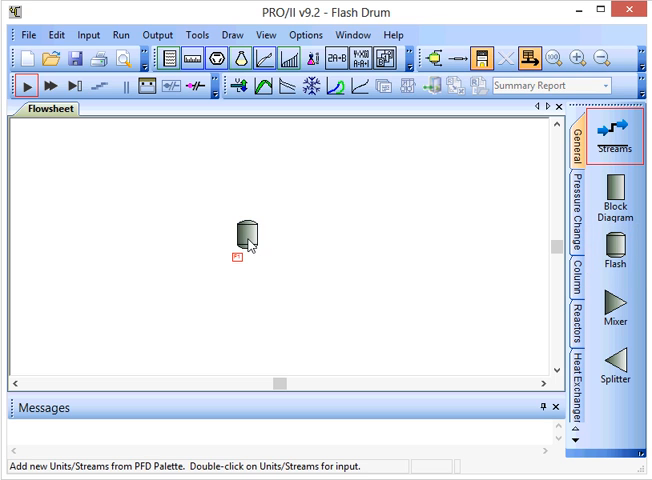
mouse_move(198, 222)
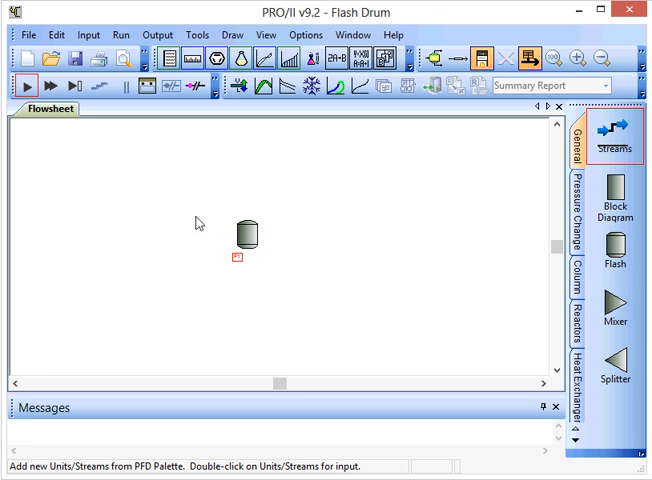
mouse_move(272, 220)
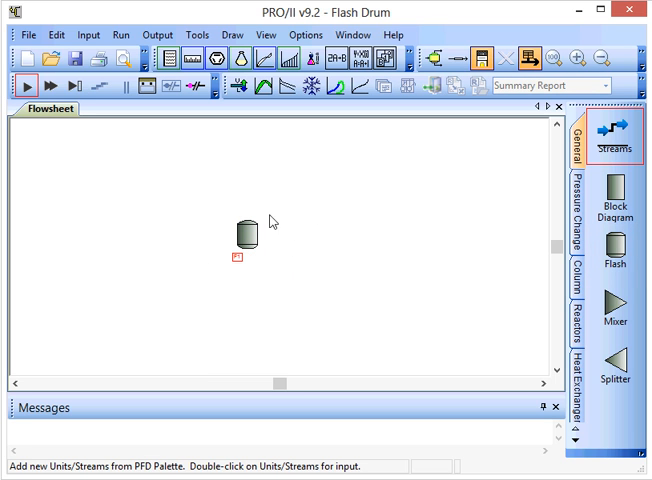
mouse_move(472, 156)
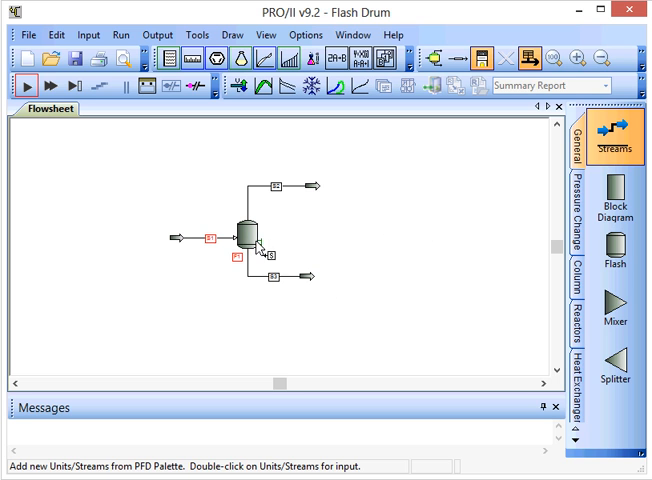
mouse_move(310, 222)
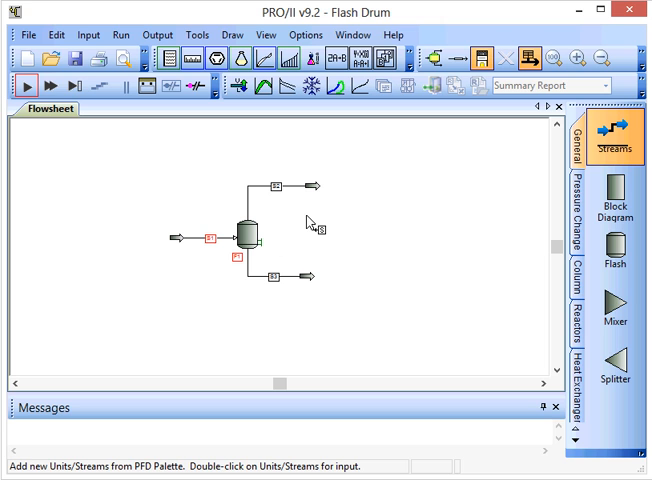
mouse_move(310, 228)
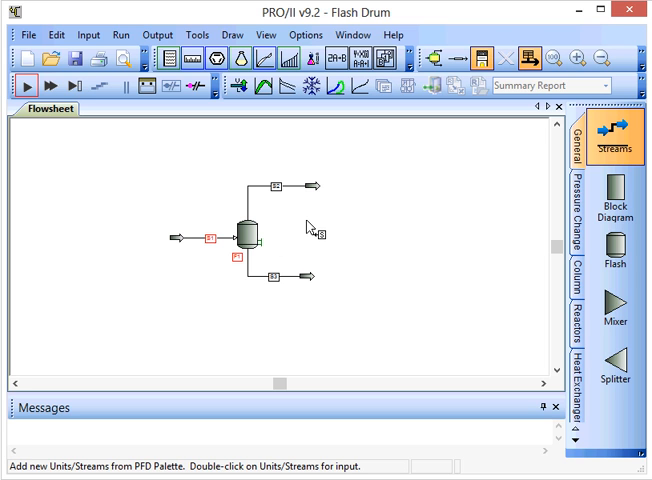
mouse_move(290, 284)
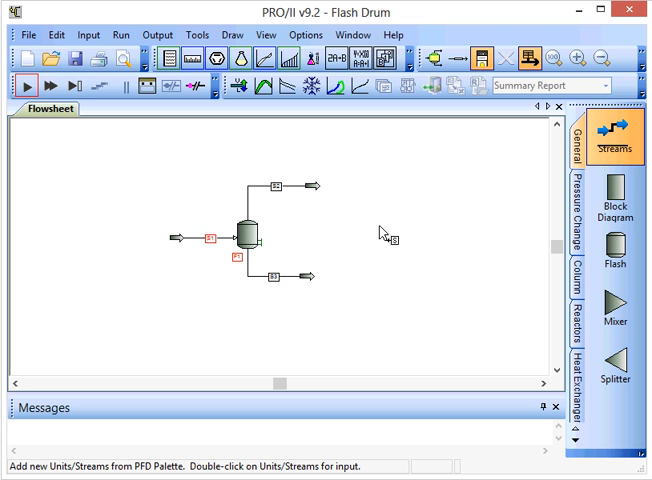
mouse_move(380, 212)
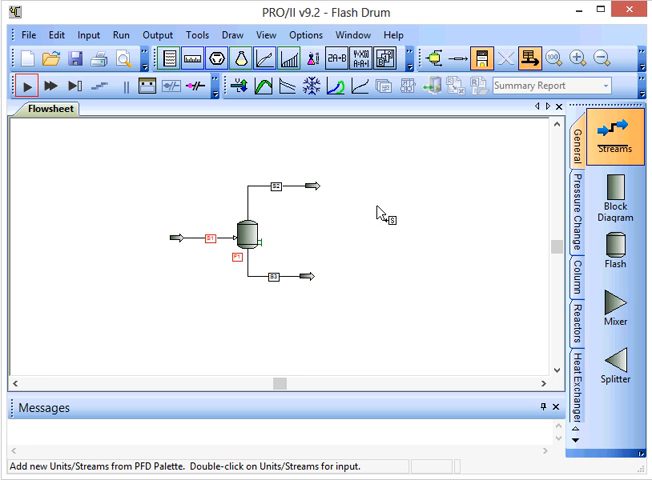
mouse_move(192, 58)
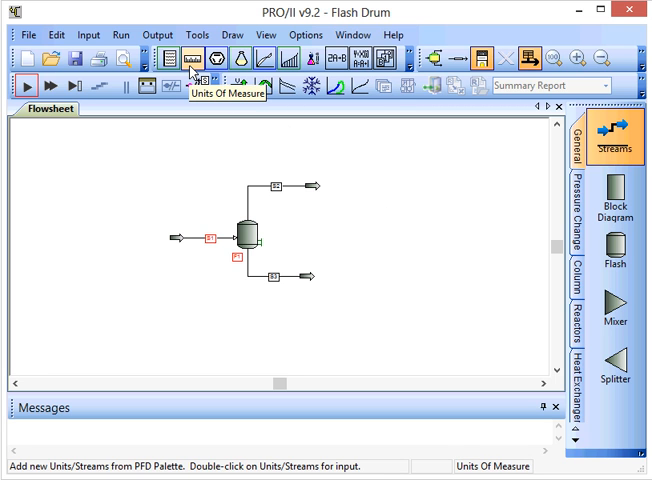
mouse_move(220, 60)
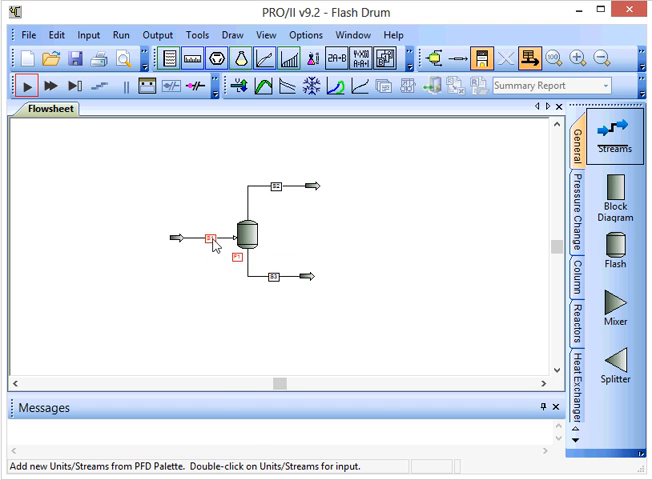
- Specify S1 by individual component flowrates: 500 kg-mol/hr each for H2O and METHANOL
right_click(212, 236)
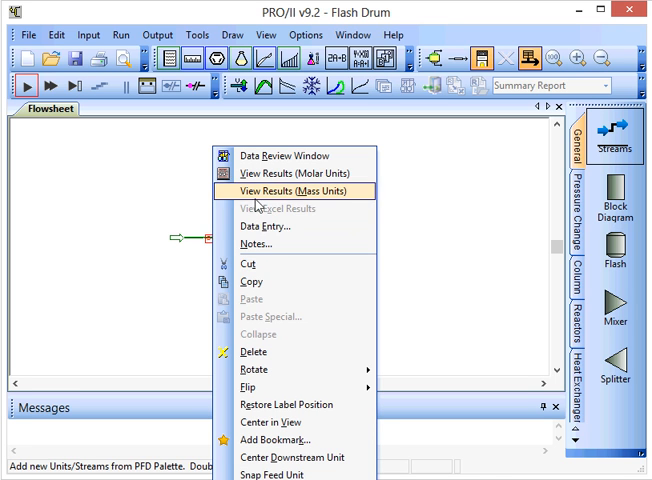
mouse_move(262, 230)
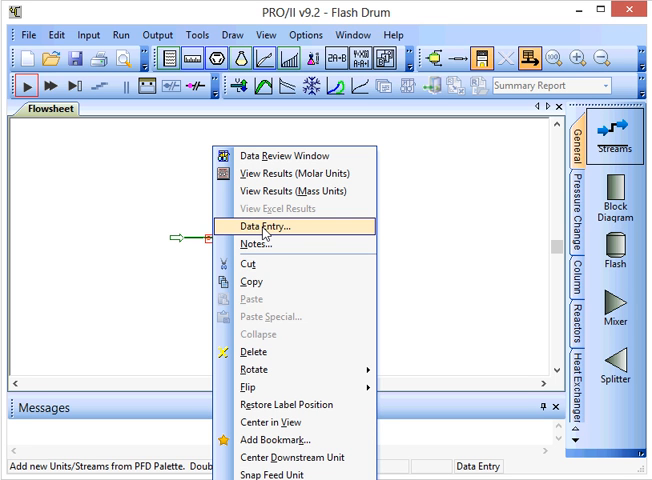
left_click(268, 226)
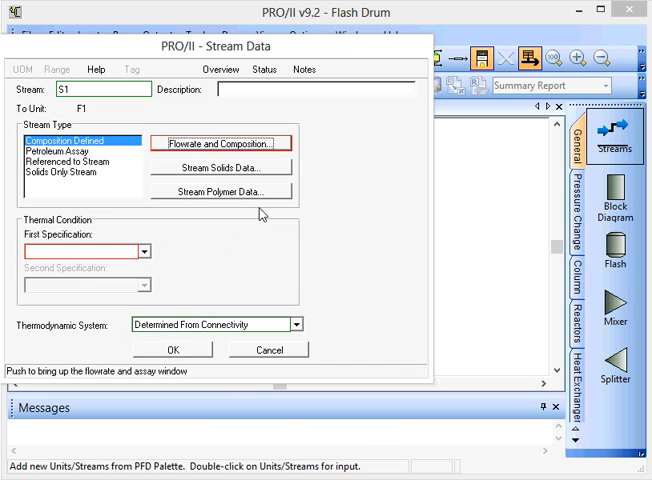
left_click(222, 144)
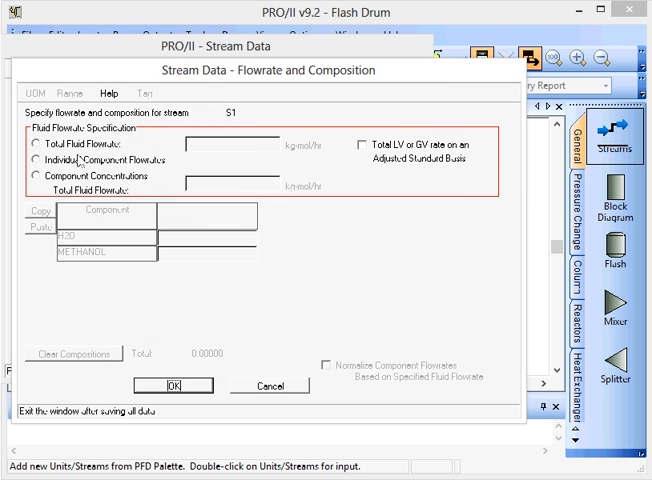
left_click(32, 160)
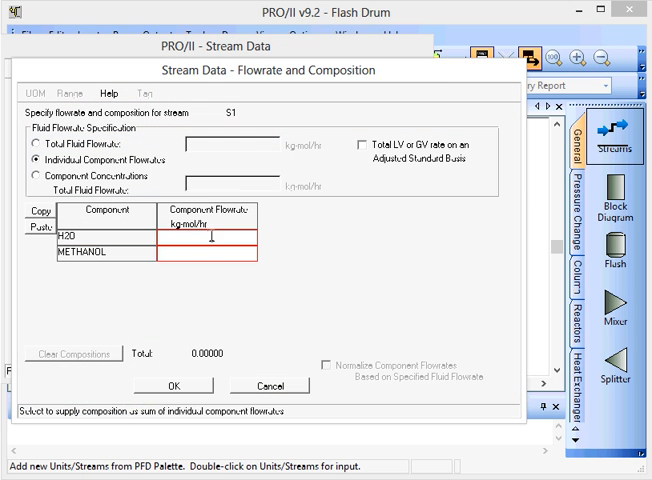
type("500")
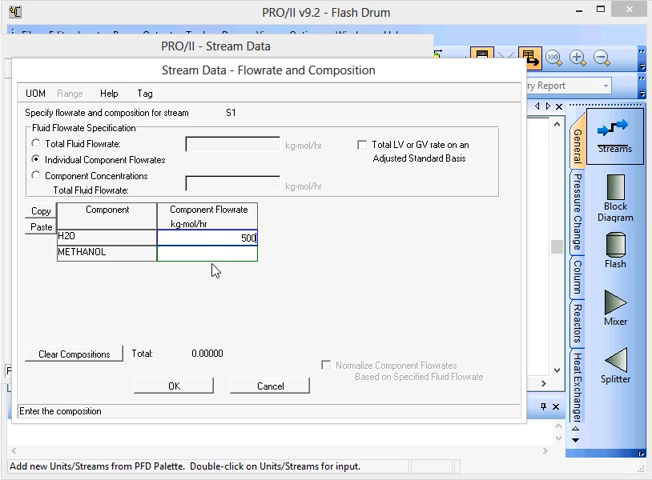
type("50")
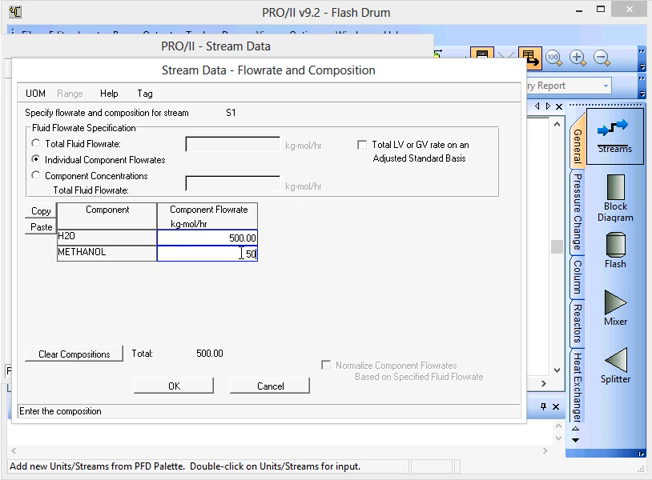
type("500")
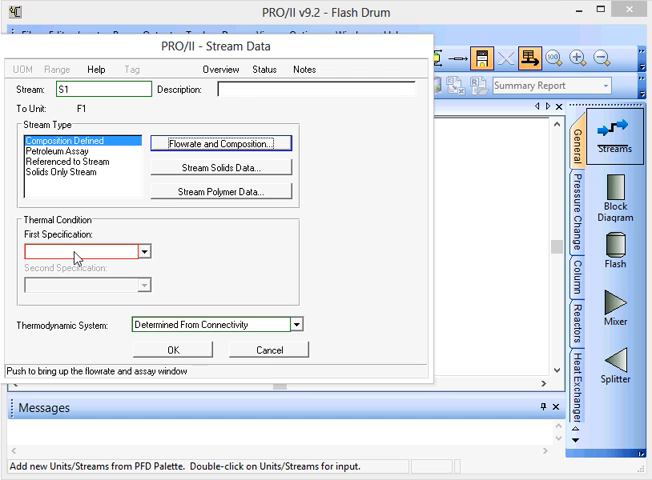
- Set S1's thermal condition to 101.33 kPa pressure and bubble point, and accept
left_click(138, 252)
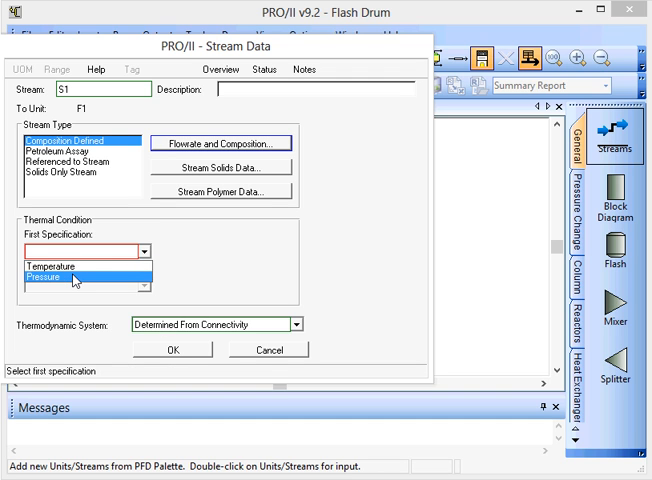
left_click(64, 276)
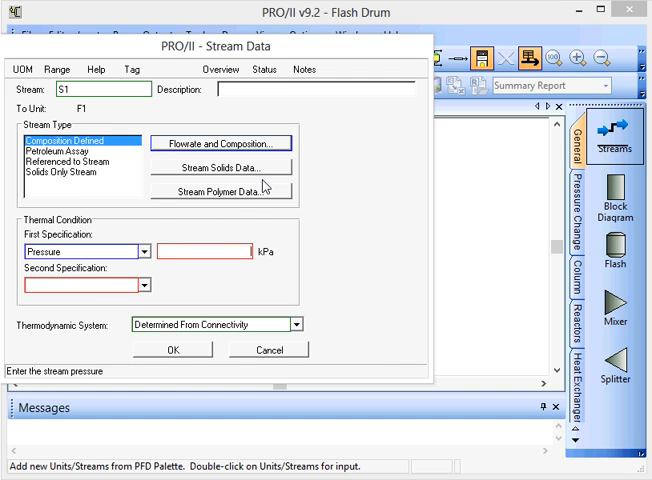
type("101")
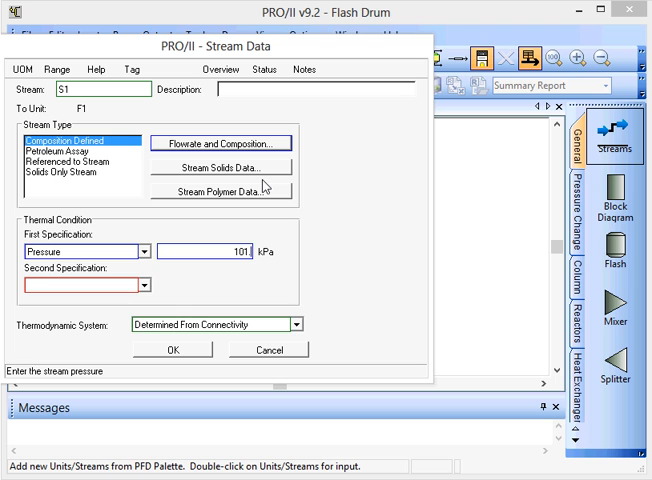
left_click(140, 286)
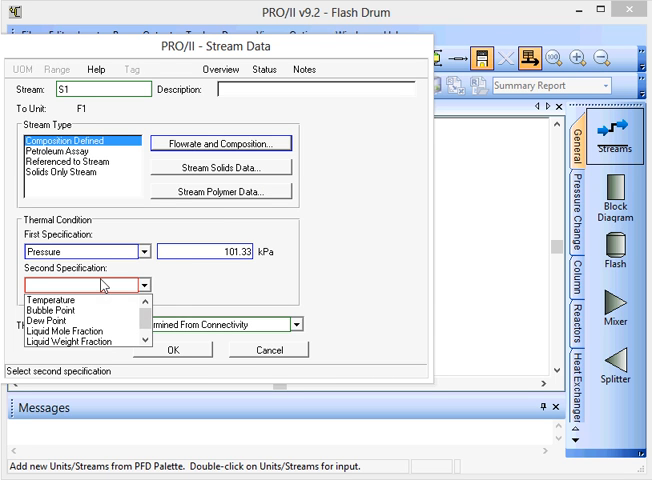
mouse_move(50, 320)
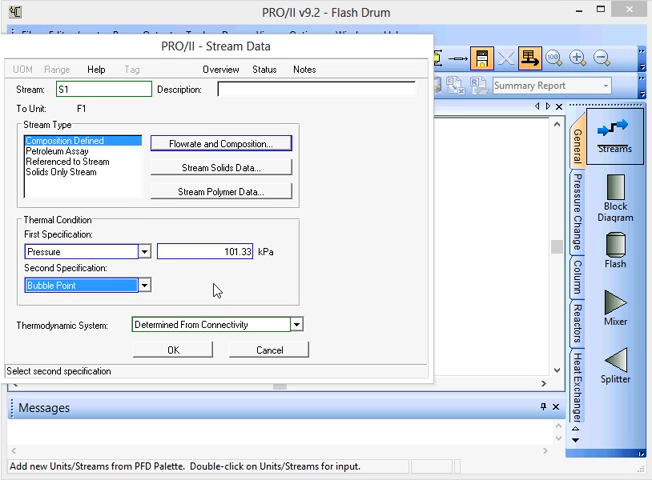
mouse_move(216, 292)
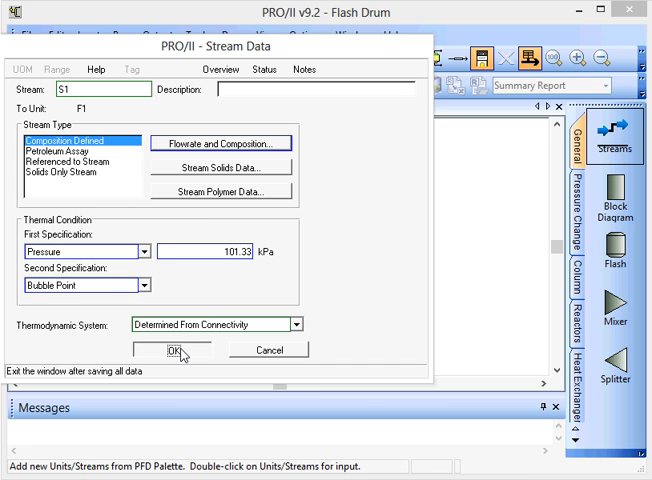
left_click(170, 350)
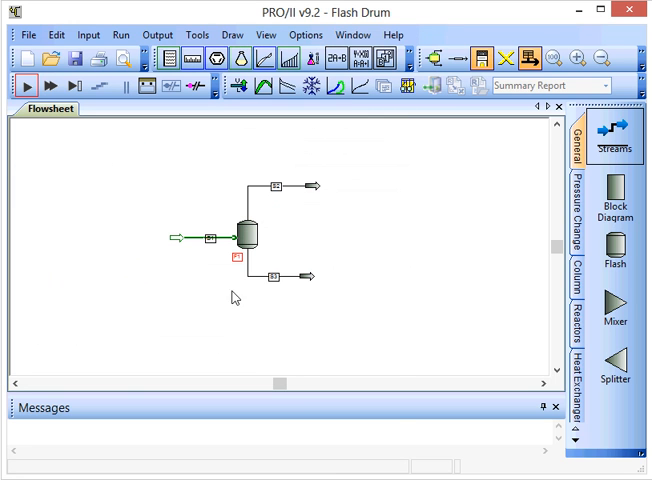
- Specify flash F1 with 0 kPa pressure drop and a duty of 10 ×10⁶ kJ/hr, and accept
right_click(238, 236)
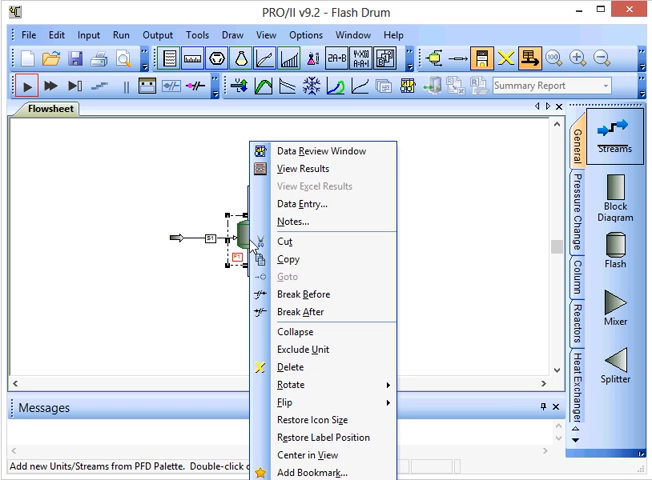
mouse_move(304, 204)
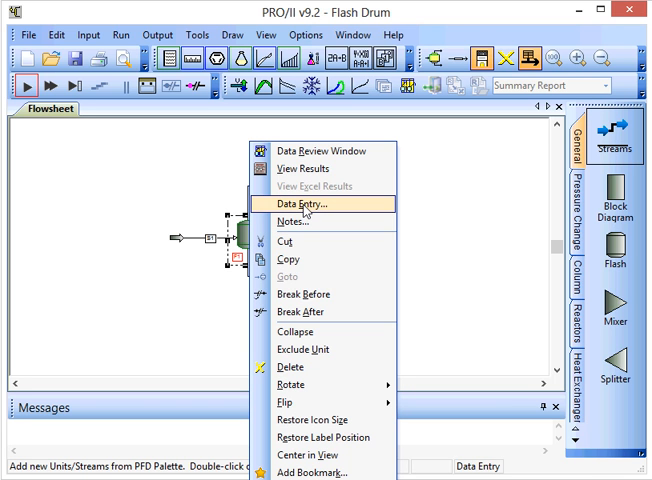
left_click(300, 204)
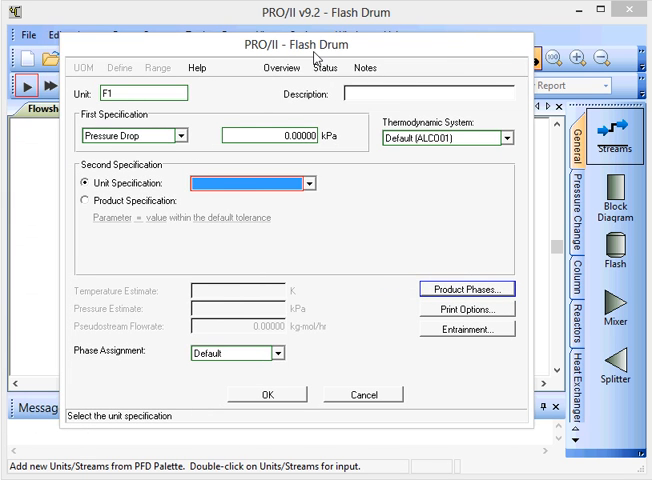
mouse_move(152, 142)
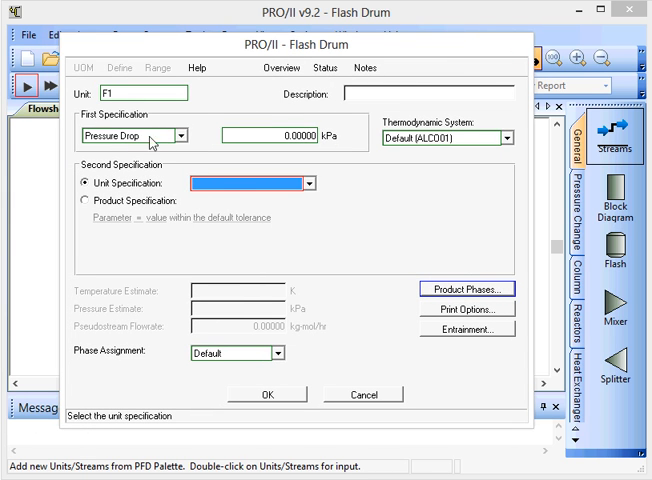
mouse_move(98, 160)
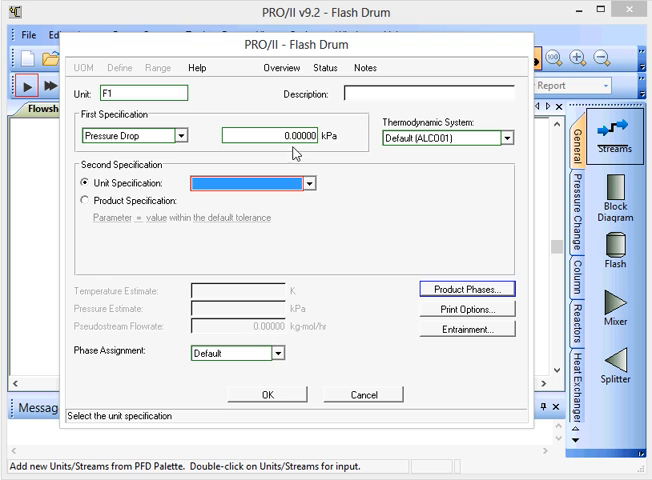
left_click(312, 184)
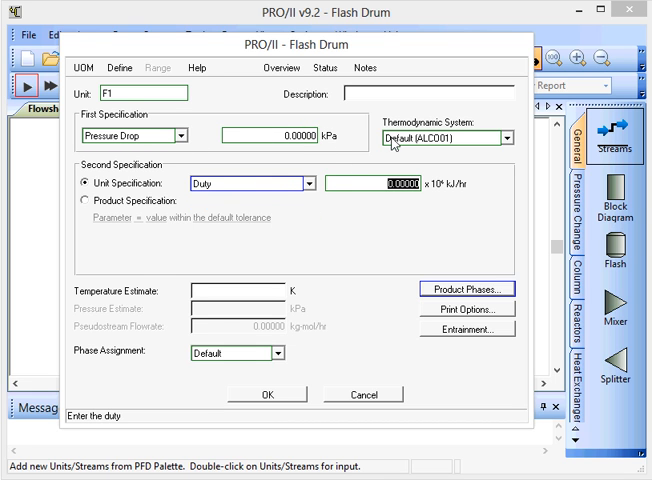
type("10")
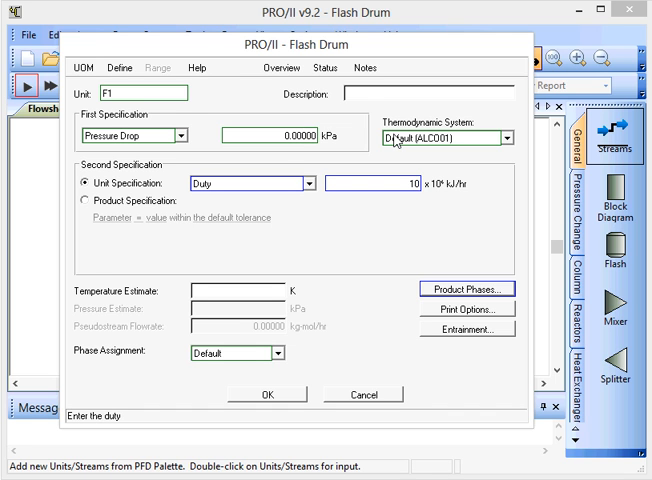
left_click(464, 288)
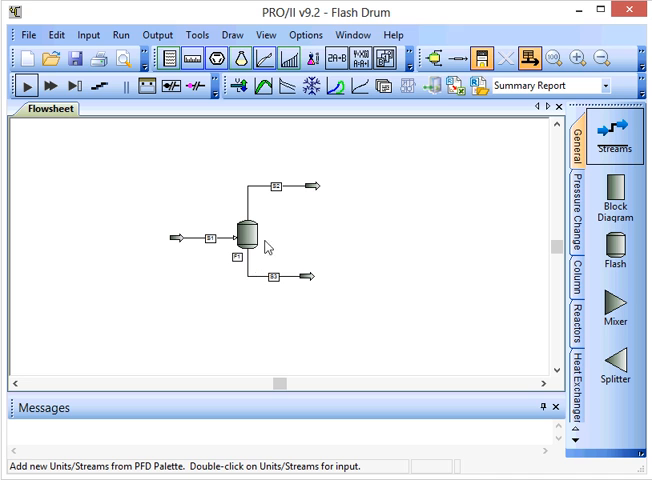
mouse_move(252, 266)
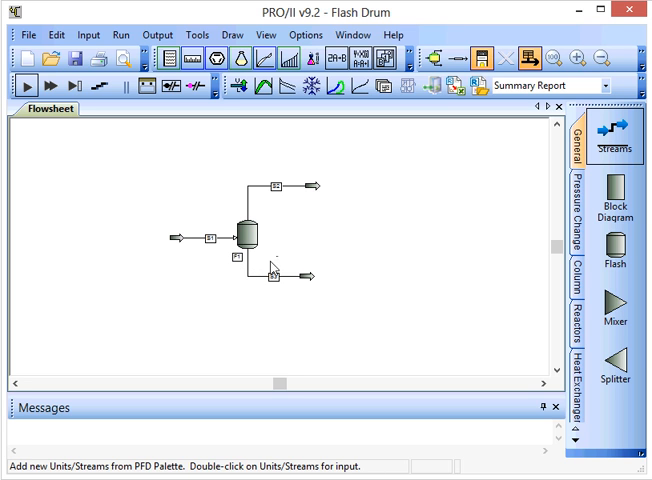
left_click(26, 84)
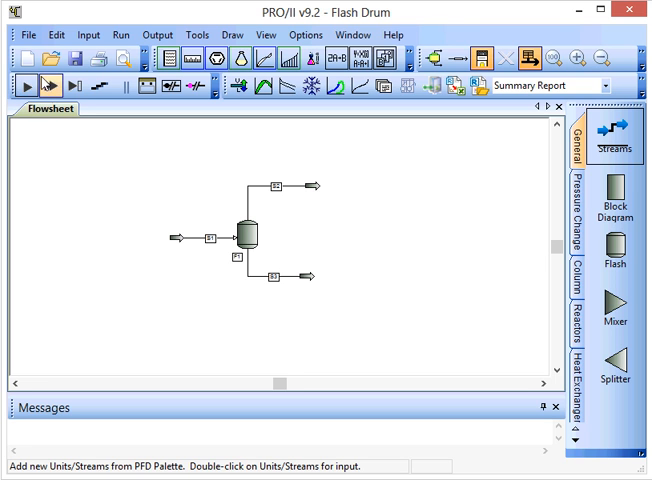
mouse_move(26, 86)
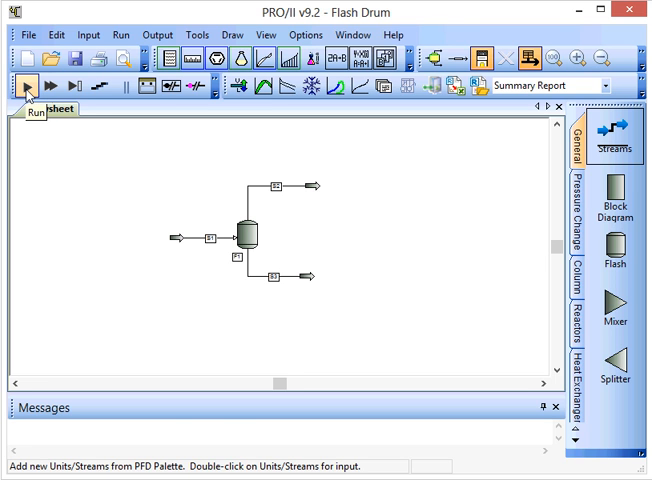
- Run the flowsheet so the flash drum problem solves
left_click(26, 84)
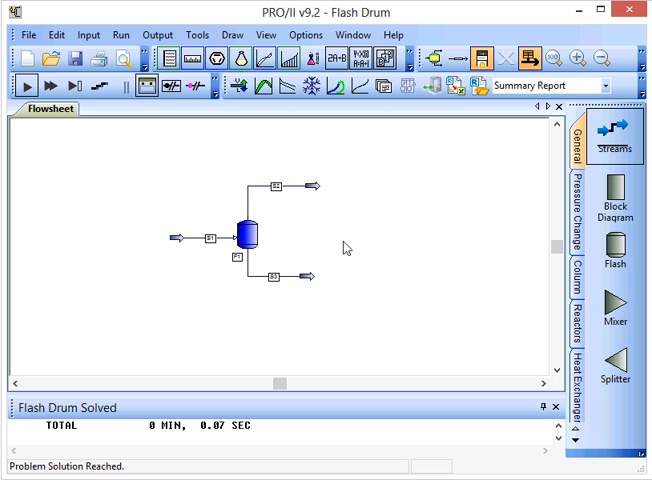
mouse_move(336, 192)
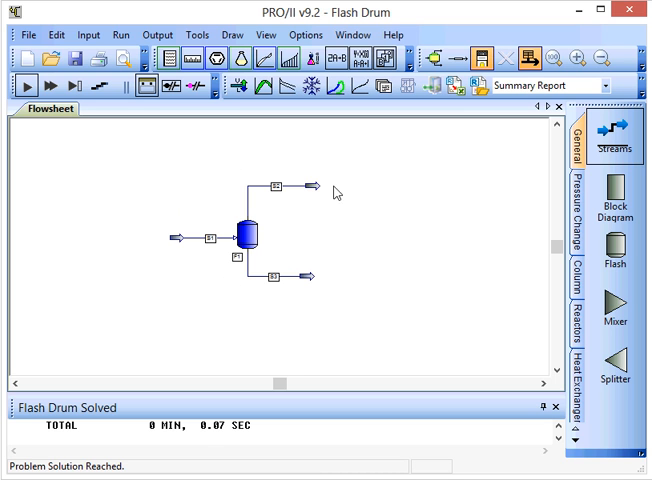
- Review vapour S2 results (about 348 K, methanol 0.744, water 0.256) and close
right_click(284, 192)
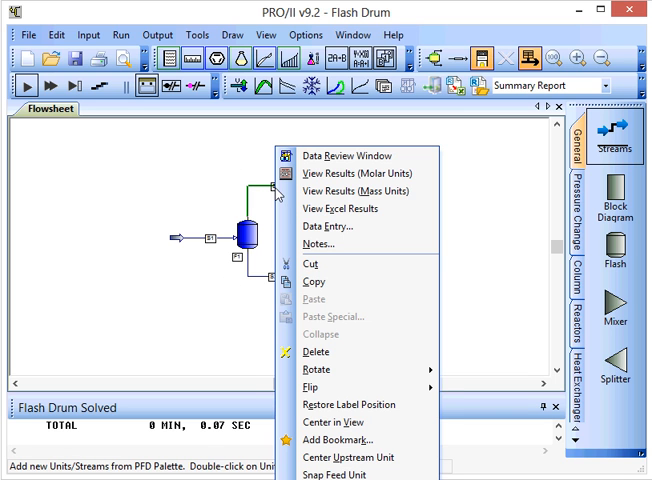
mouse_move(348, 174)
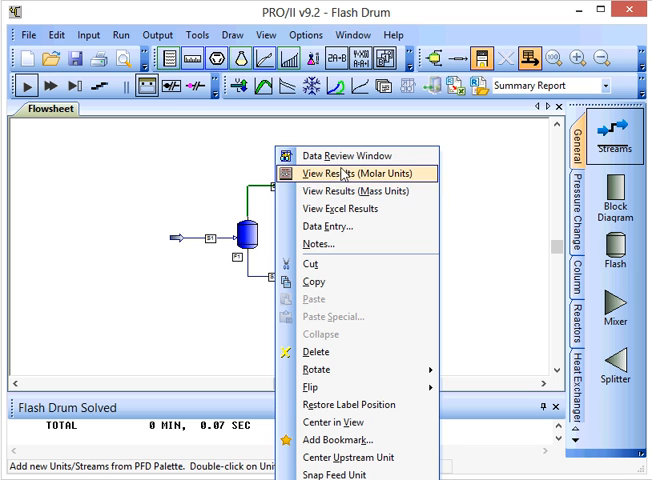
mouse_move(350, 156)
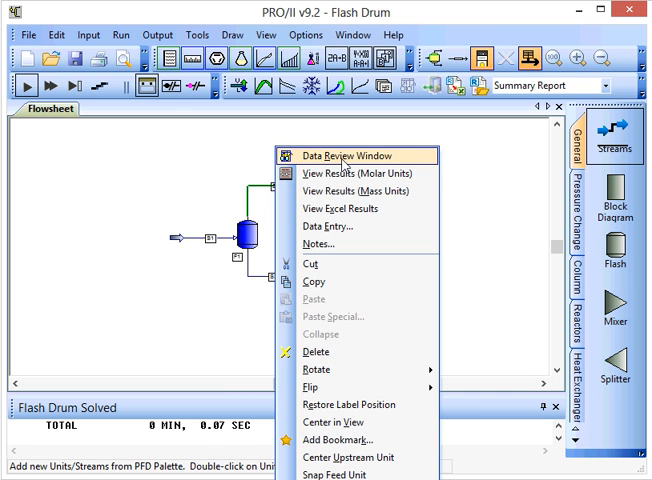
left_click(336, 156)
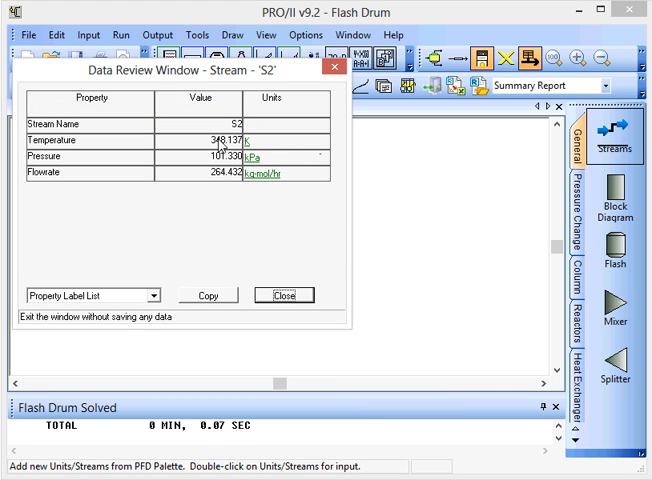
mouse_move(218, 184)
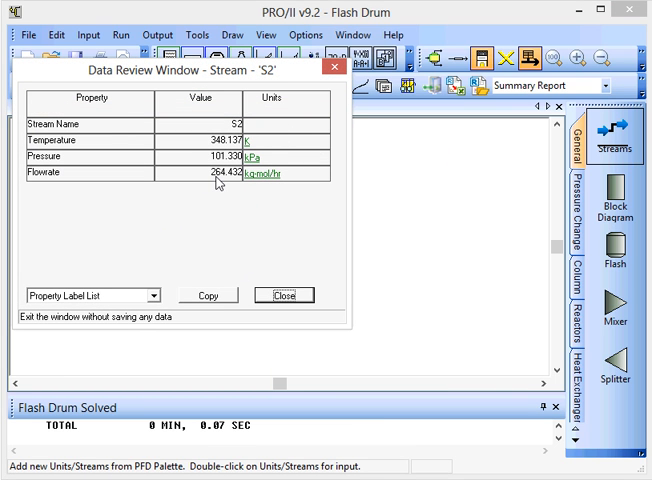
mouse_move(276, 186)
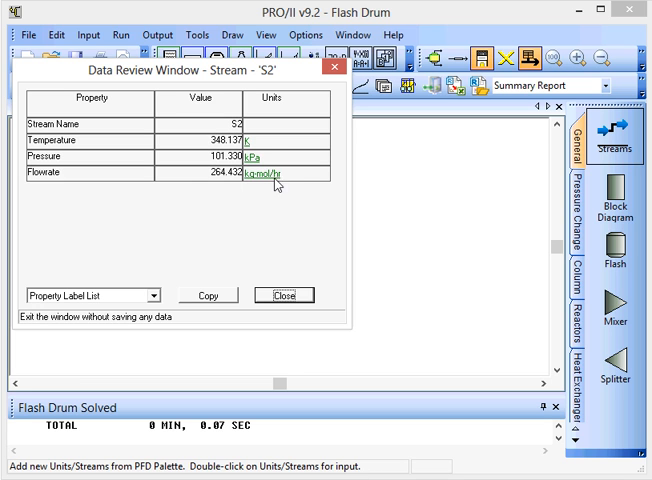
mouse_move(278, 184)
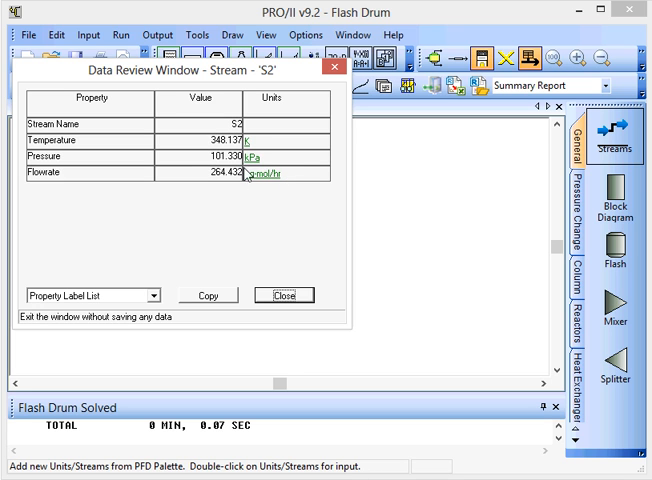
mouse_move(188, 226)
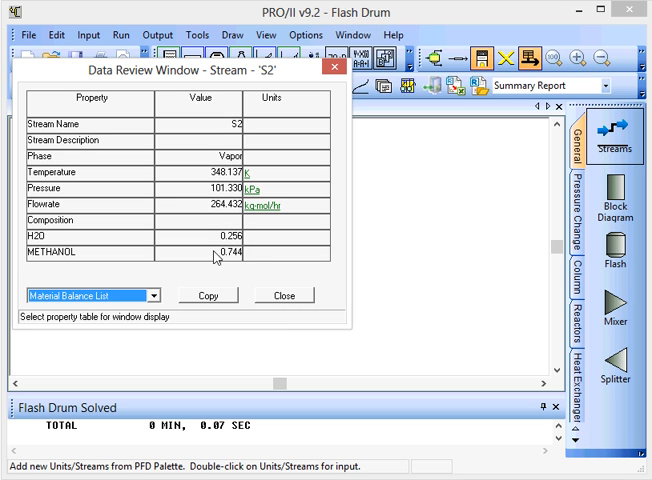
mouse_move(228, 256)
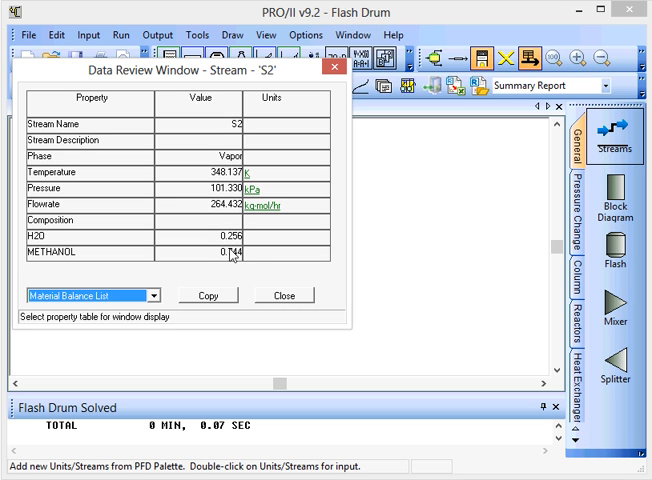
mouse_move(234, 260)
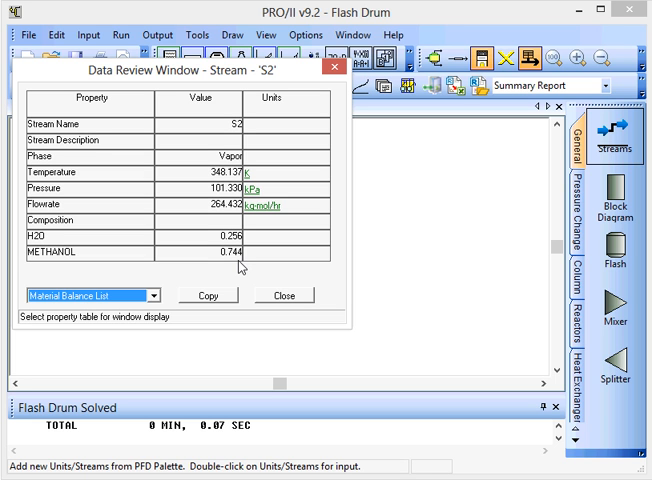
mouse_move(292, 308)
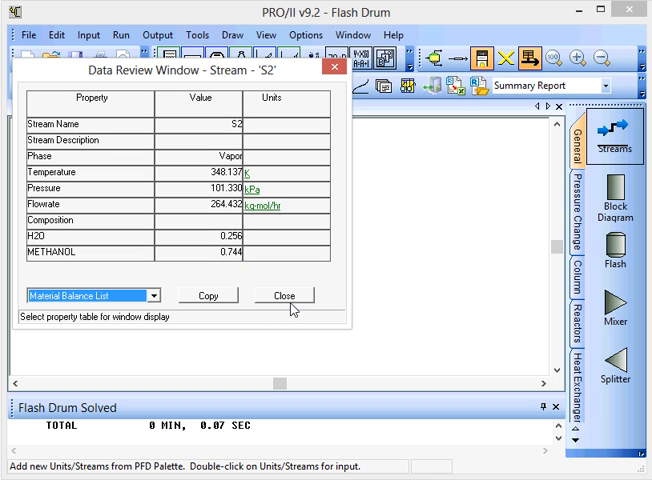
left_click(284, 296)
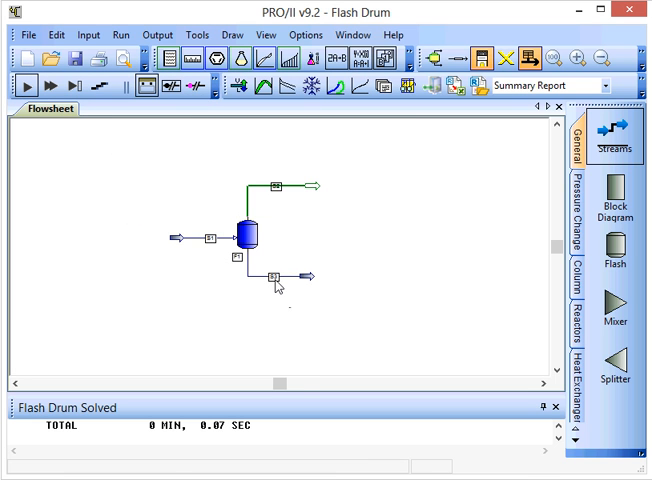
- Review liquid S3 results (water 0.588, methanol 0.412) and close
right_click(280, 276)
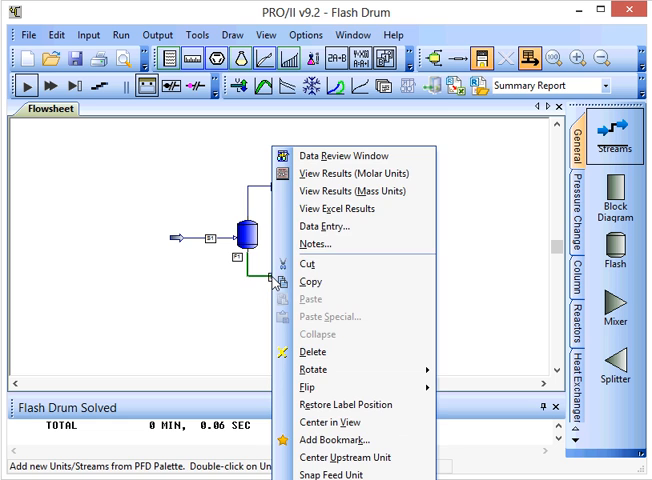
mouse_move(344, 156)
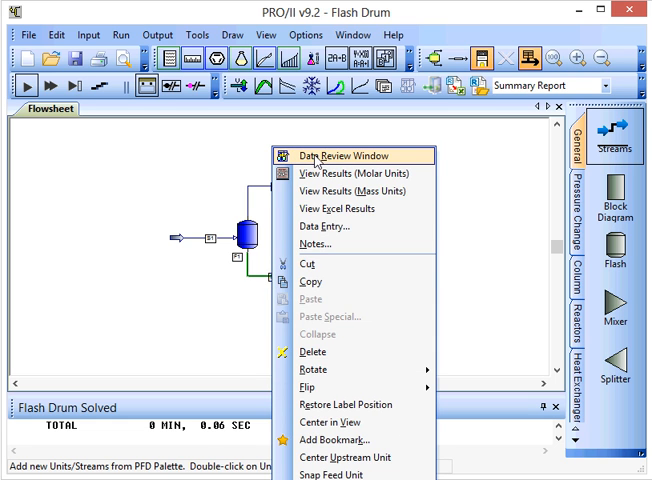
left_click(338, 156)
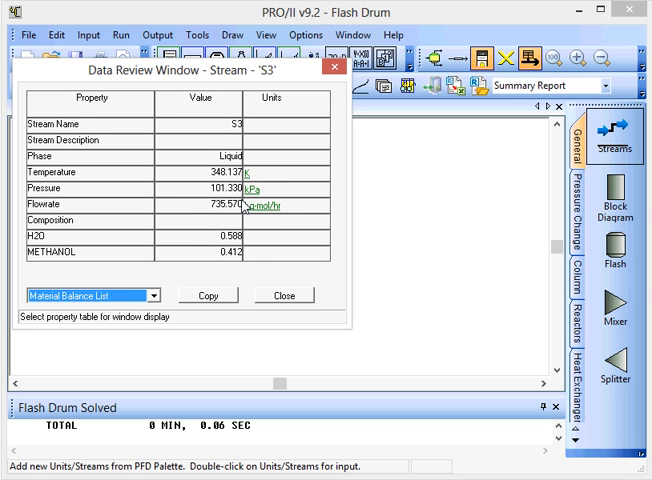
mouse_move(236, 268)
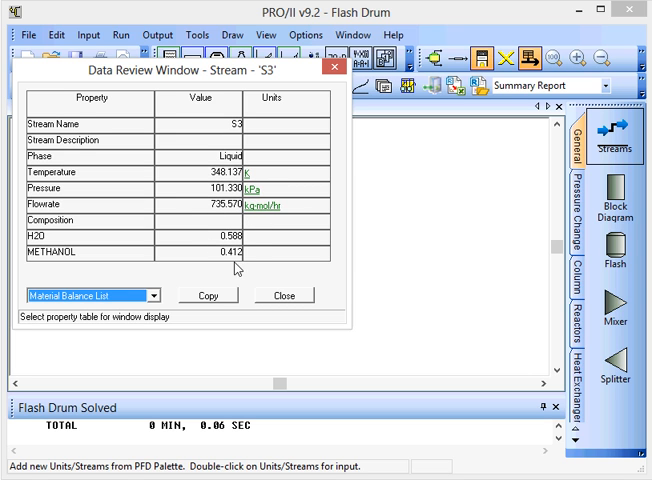
mouse_move(266, 256)
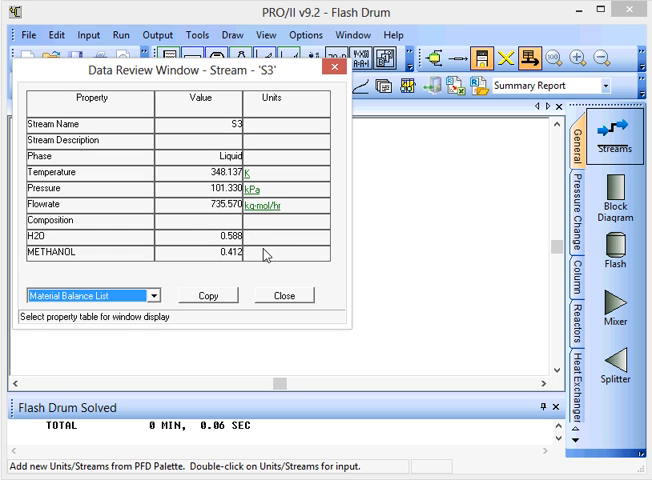
left_click(284, 294)
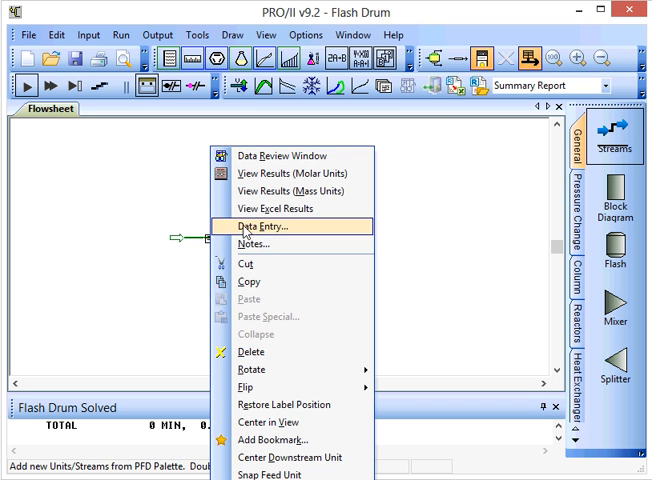
- Reopen feed S1's stream data and enter 700 kPa for its pressure
left_click(264, 226)
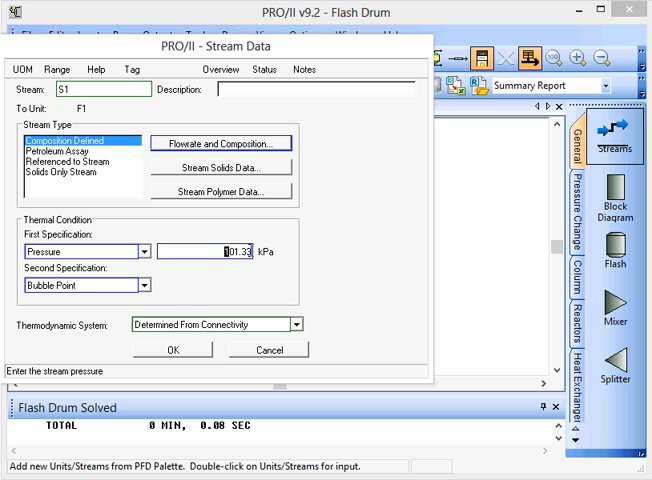
type("700")
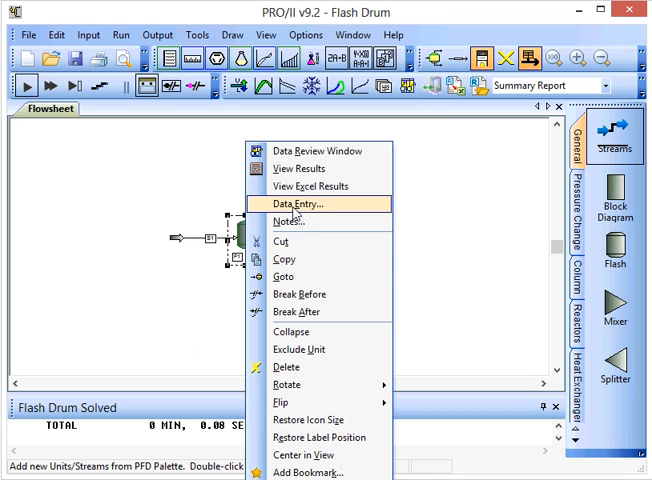
- Respecify flash F1 with zero duty and a 600 kPa pressure drop, and accept
left_click(302, 204)
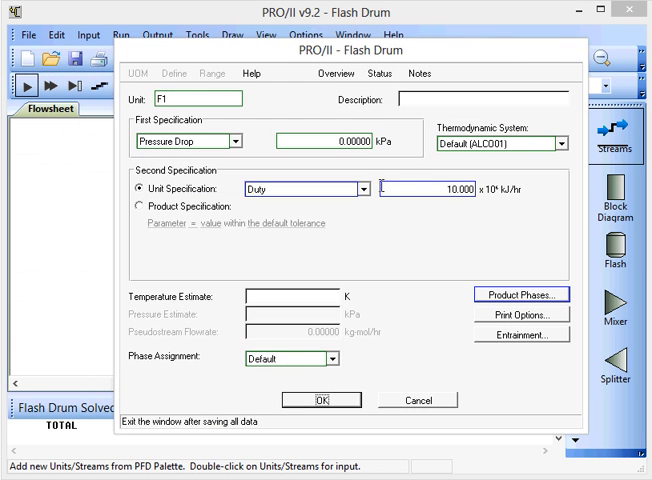
left_click(460, 188)
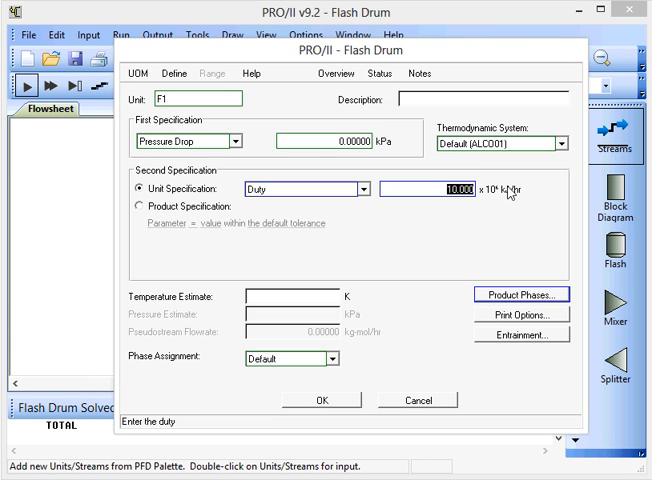
type("00")
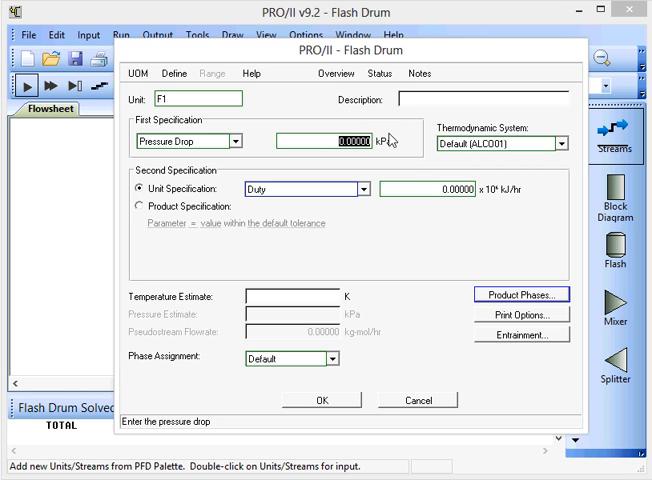
type("600")
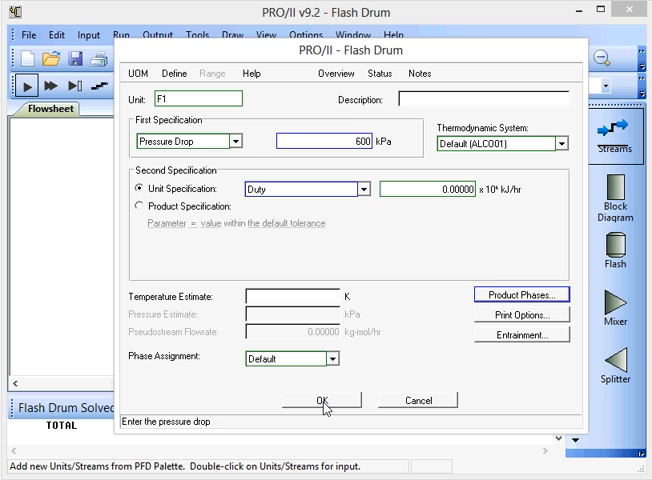
left_click(320, 400)
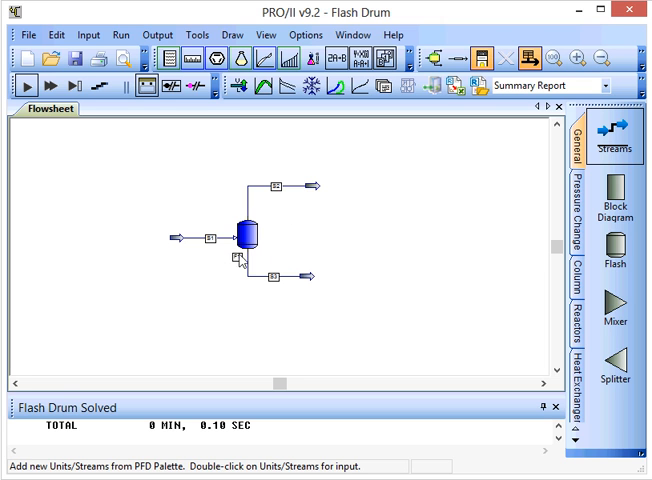
mouse_move(304, 184)
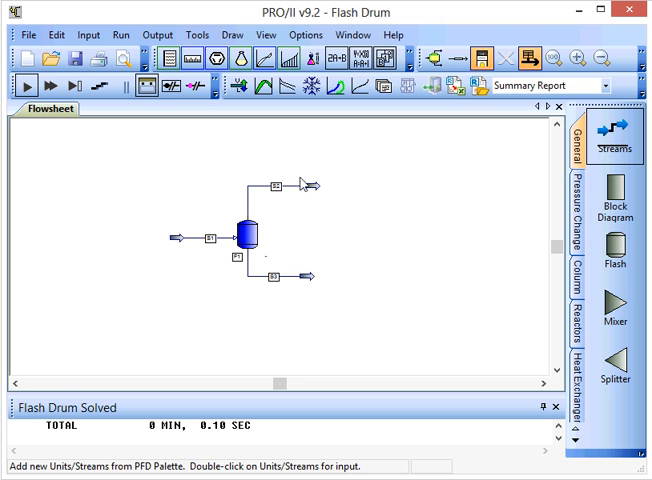
mouse_move(280, 176)
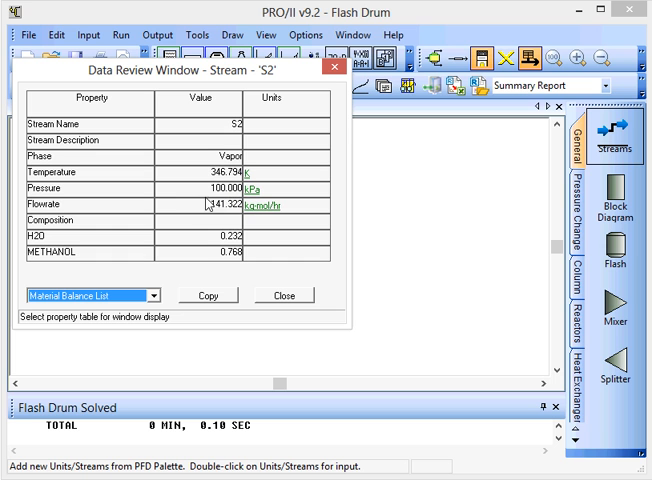
mouse_move(210, 214)
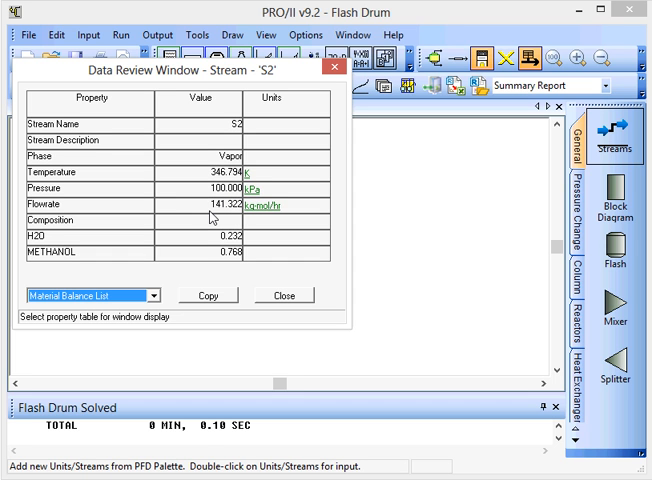
- Review rerun results: S2 vapour methanol 0.768, S3 liquid water 0.544 at about 341 K, then close
left_click(284, 296)
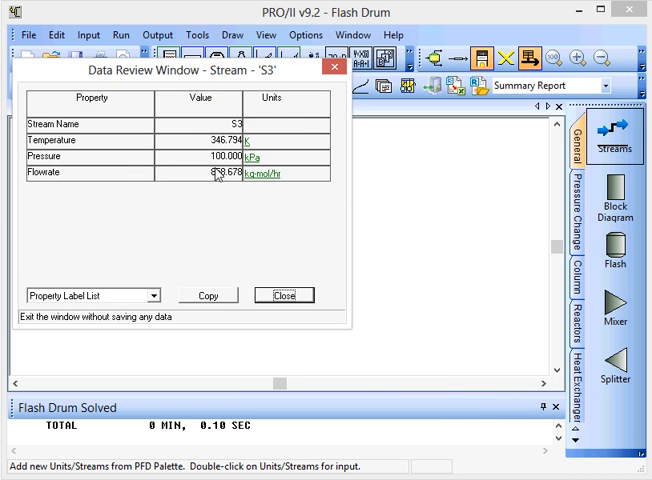
mouse_move(182, 192)
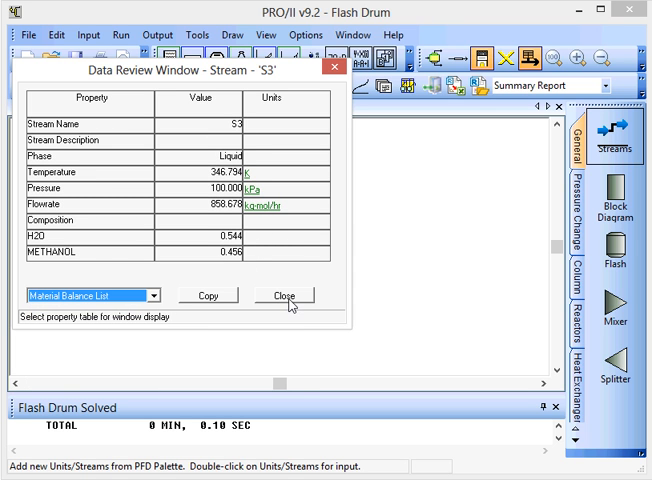
left_click(284, 296)
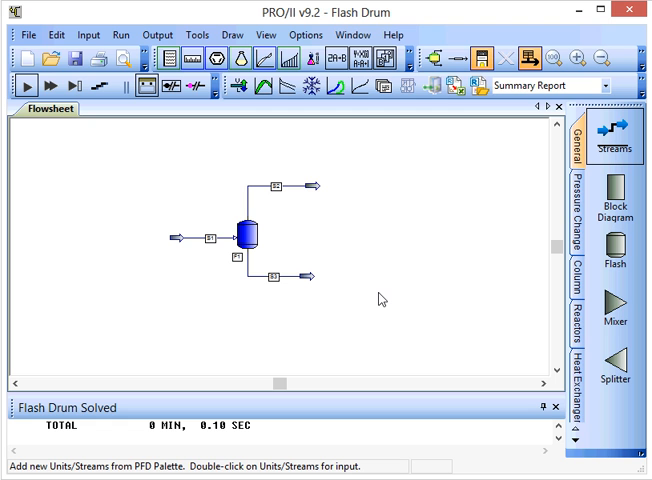